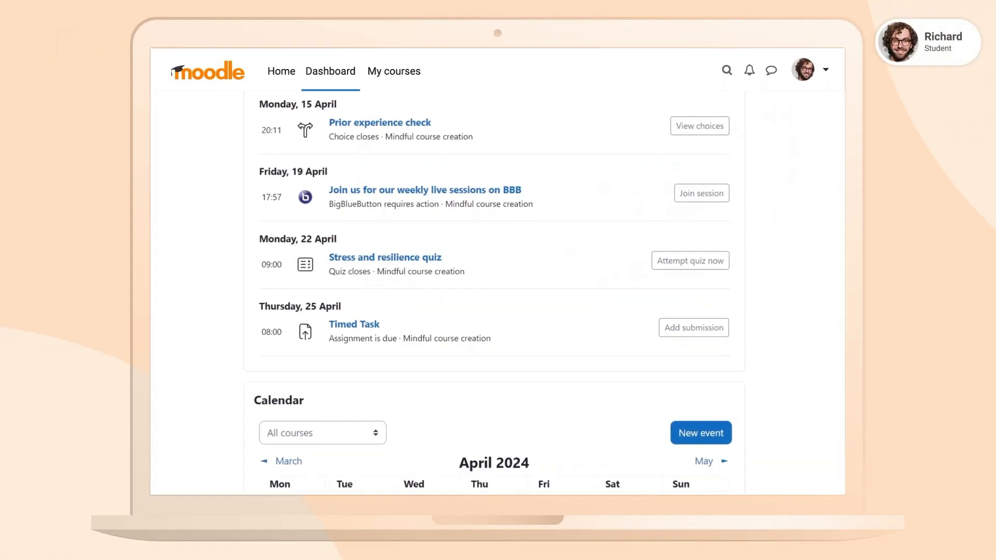
Launch the Moodle cluster template's Deploy to Azure button from the article's deployment table.
left_click(689, 260)
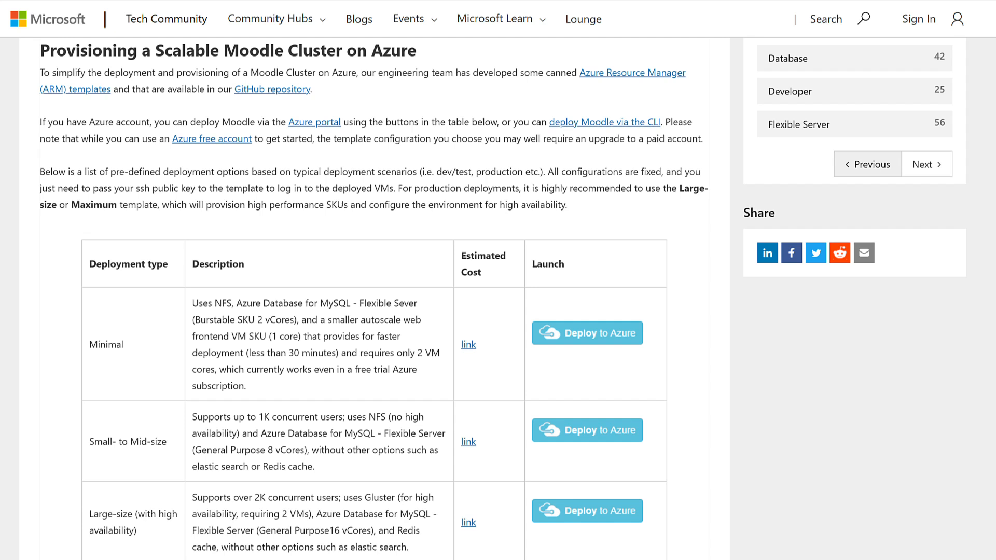
scroll("down", 3)
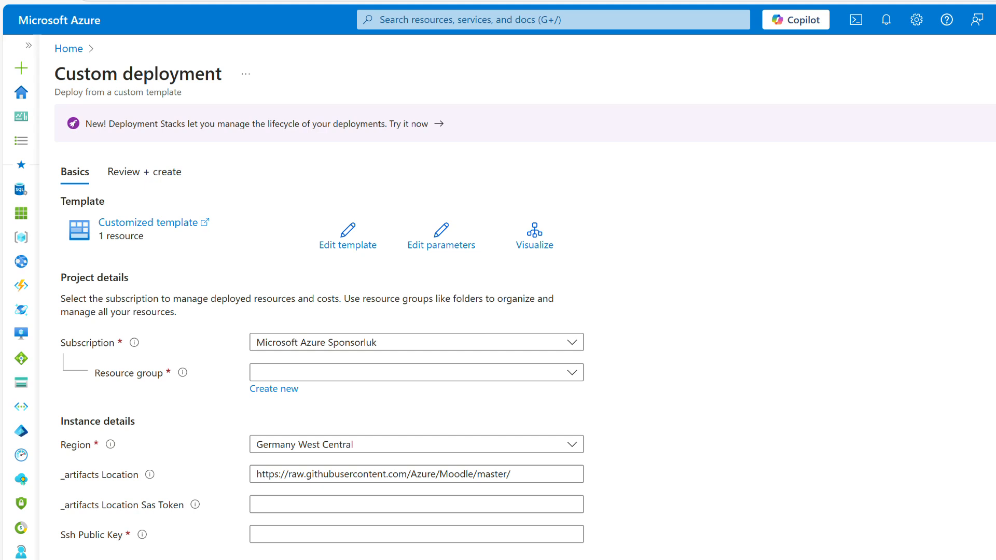
Find SSH keys via the portal search in a second tab, listing the existing key mySSHkey1.
left_click(416, 533)
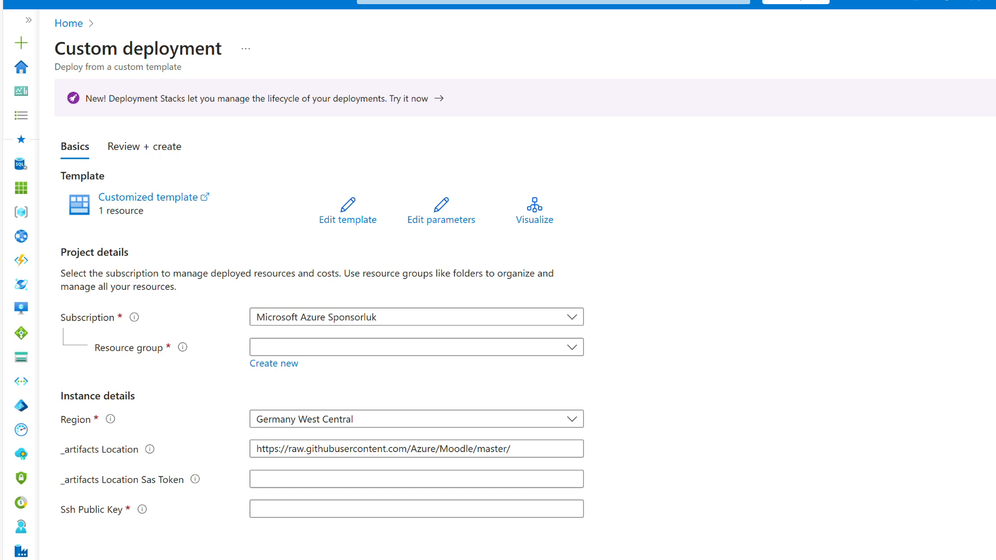
scroll("down", 3)
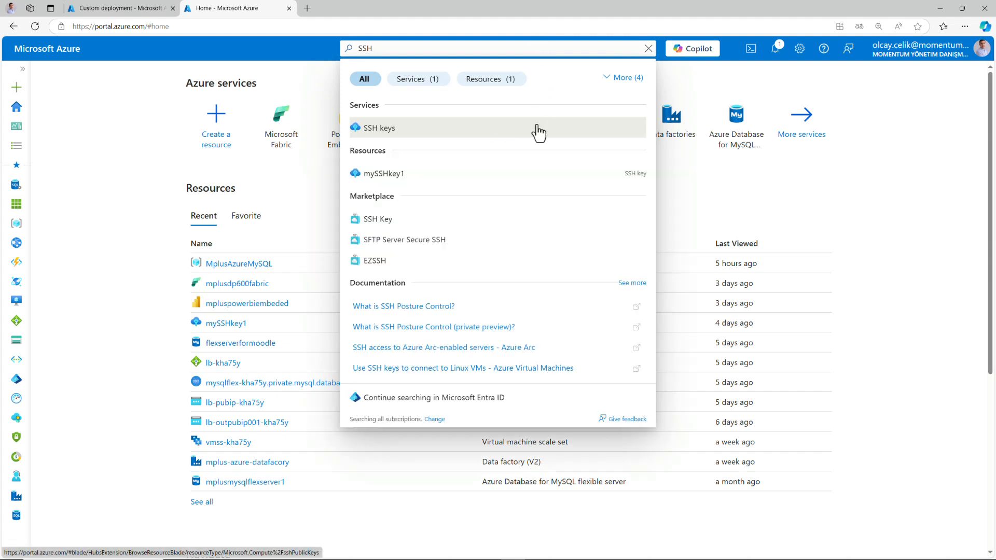
left_click(380, 128)
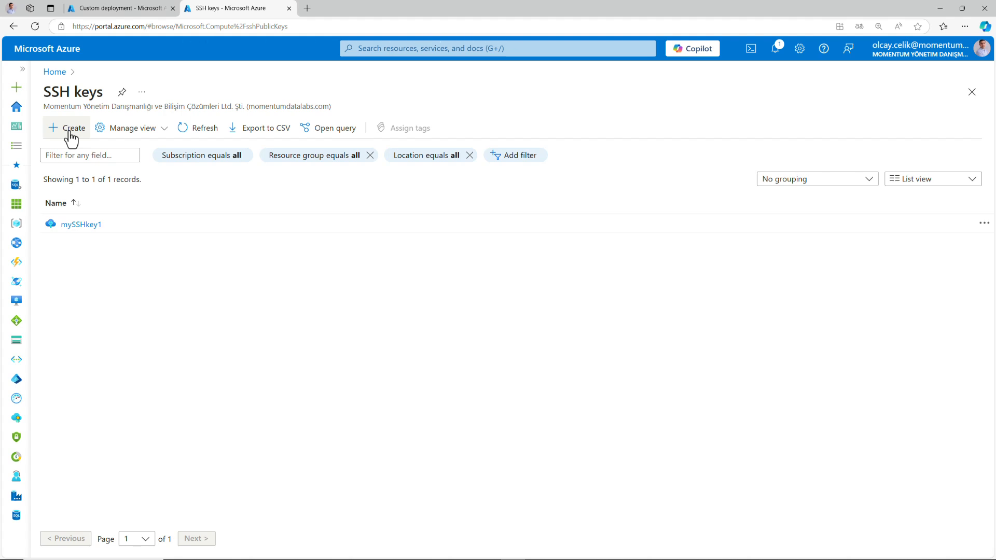
Begin a new SSH key in a new AzureMoodleRg resource group, keeping Germany West Central.
left_click(72, 128)
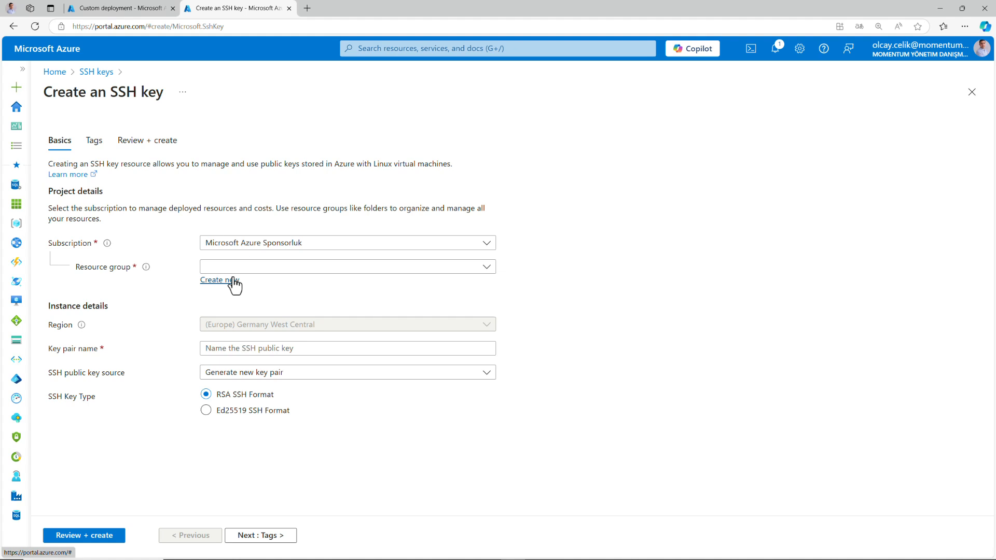
left_click(219, 280)
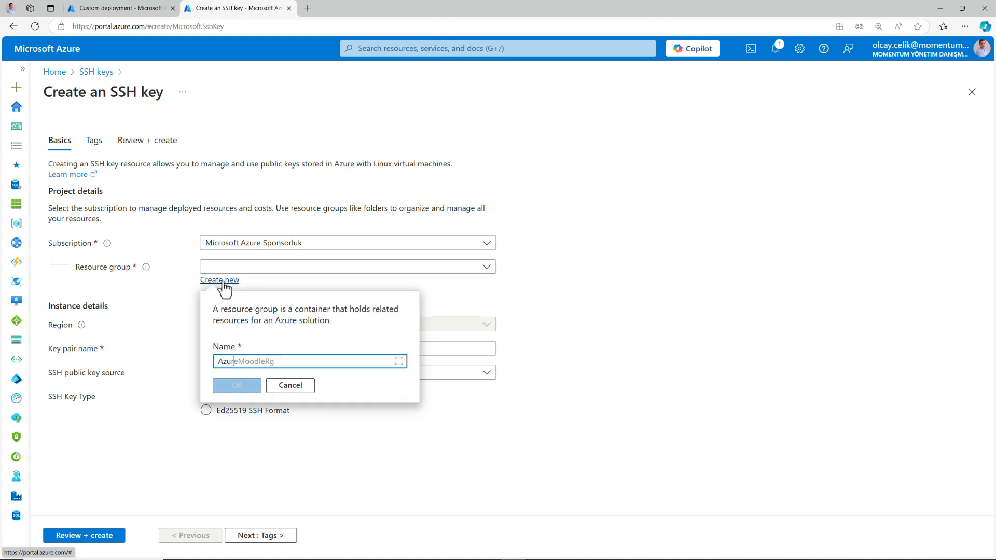
left_click(237, 386)
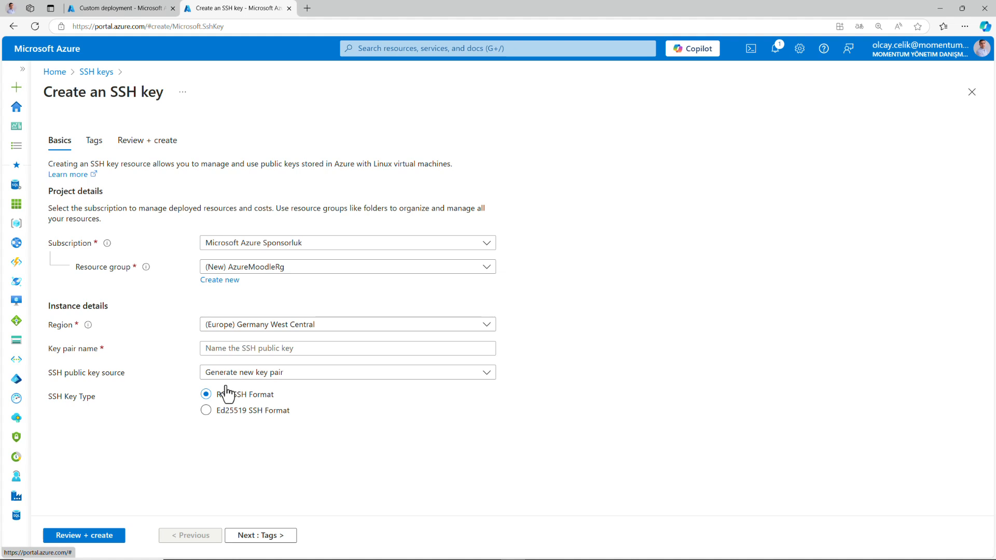
left_click(348, 323)
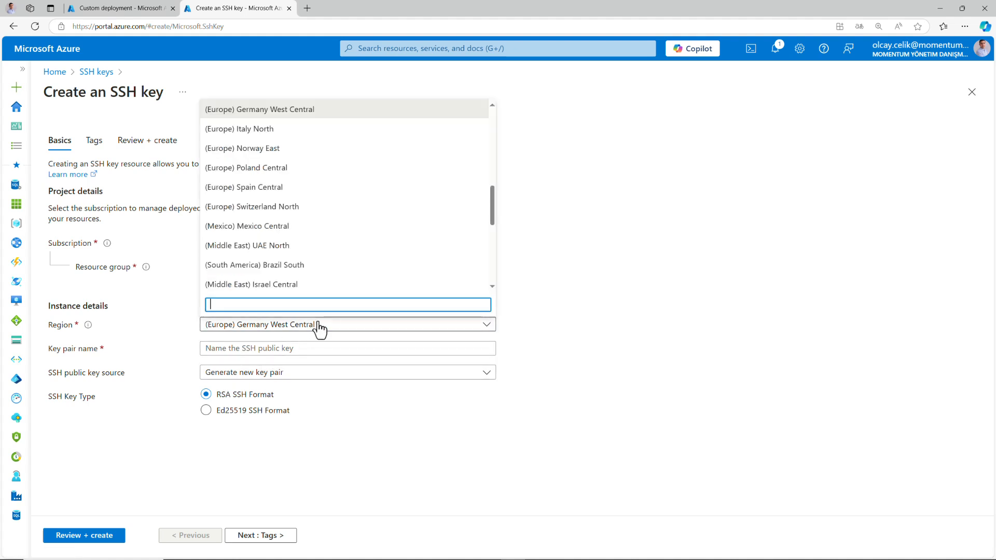
left_click(260, 109)
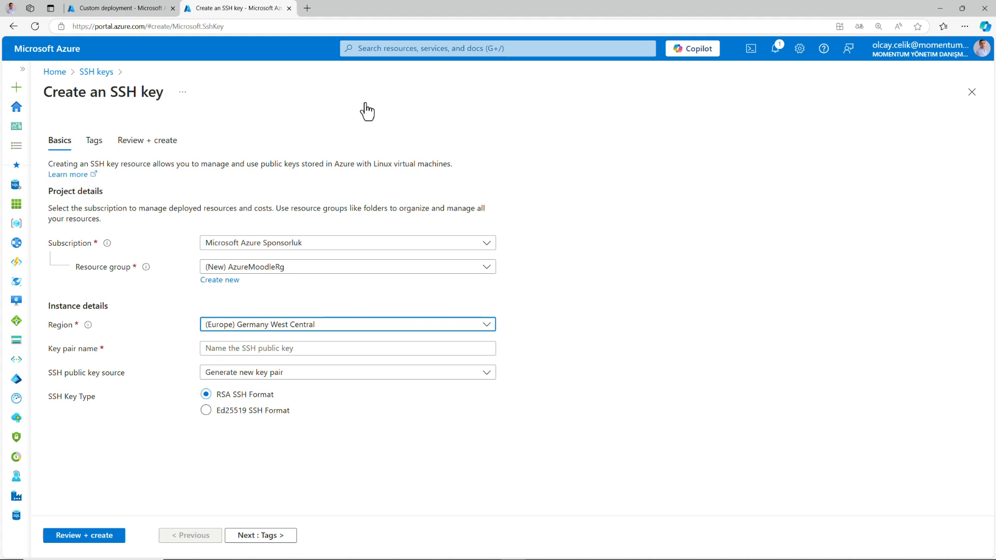
Name the key MoodleSSHKey, review the settings and create it.
type("MoodleSSHKey")
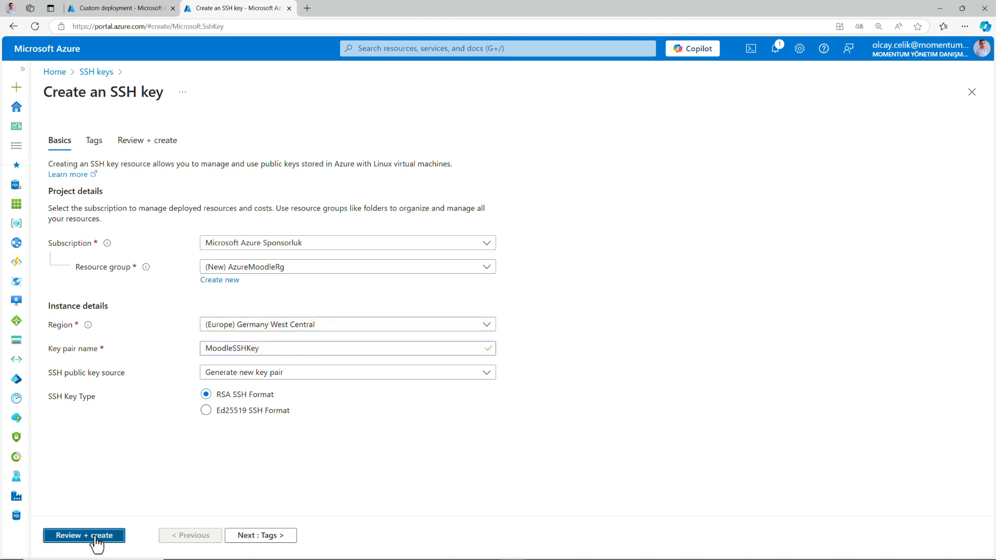
left_click(83, 535)
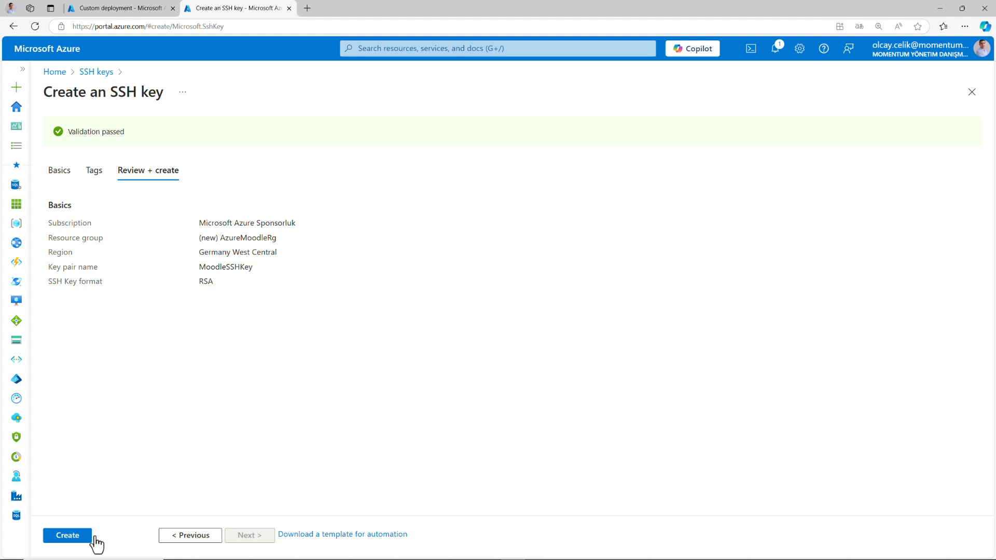
left_click(67, 535)
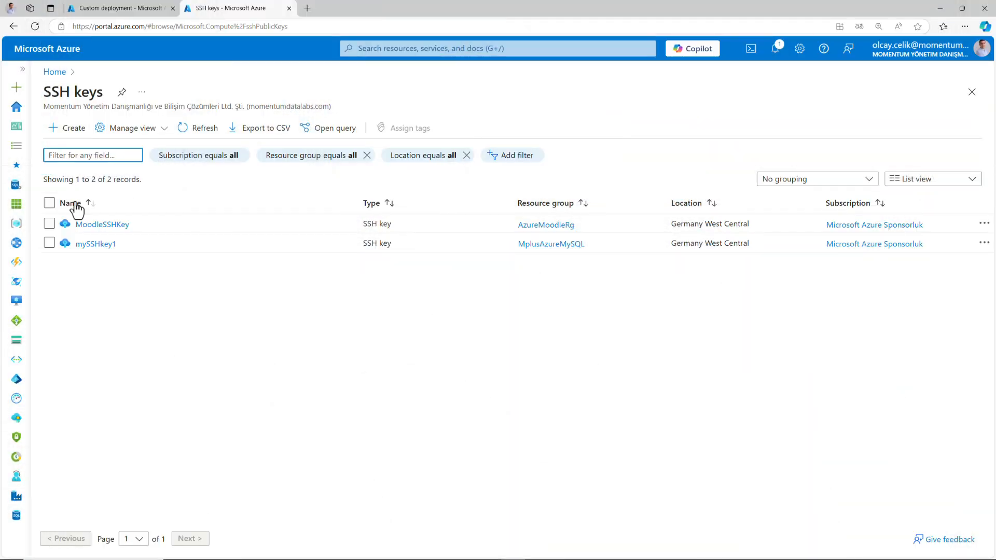
Copy MoodleSSHKey's public key into the deployment form's Ssh Public Key field.
left_click(101, 224)
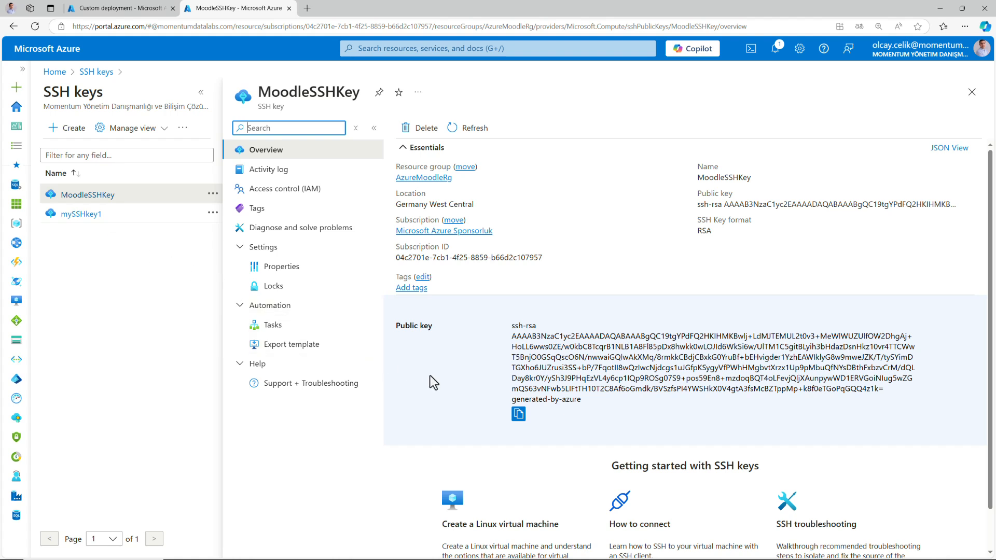
mouse_move(519, 418)
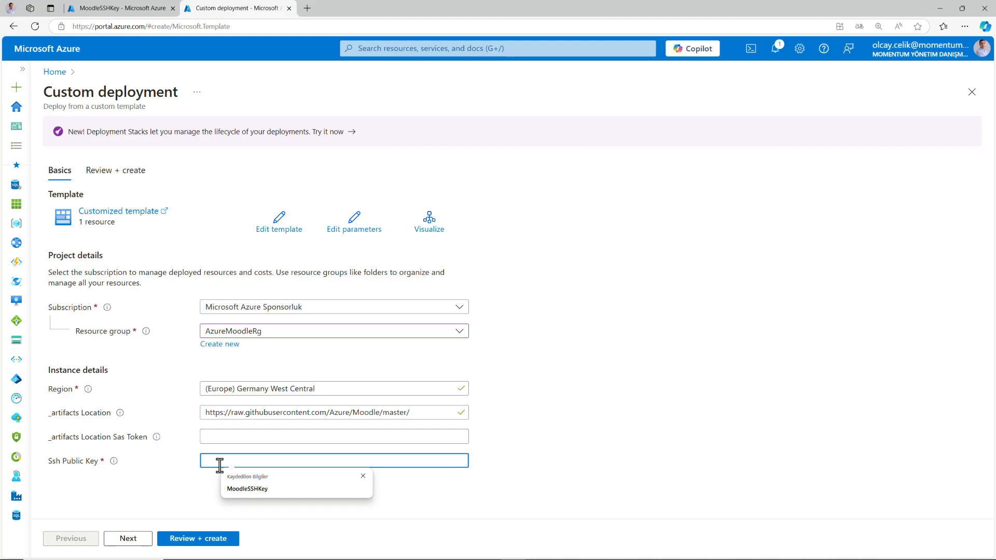
left_click(247, 488)
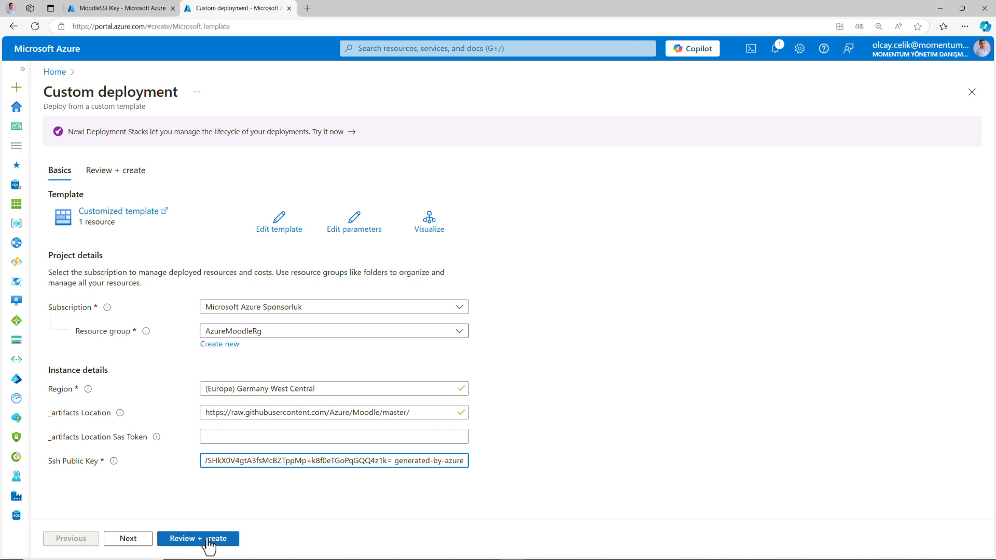
Review the Moodle deployment settings with AzureMoodleRg and create the deployment.
left_click(197, 539)
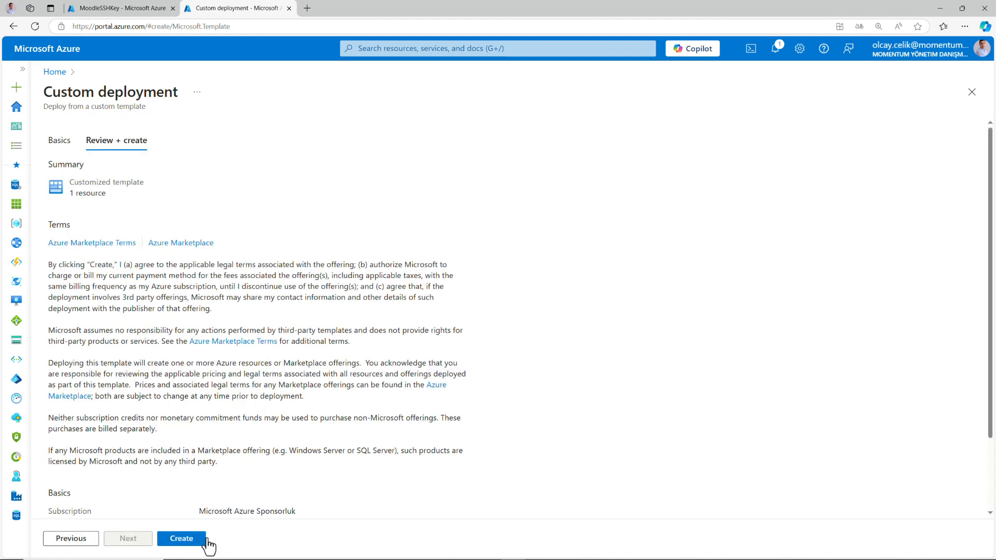
left_click(180, 538)
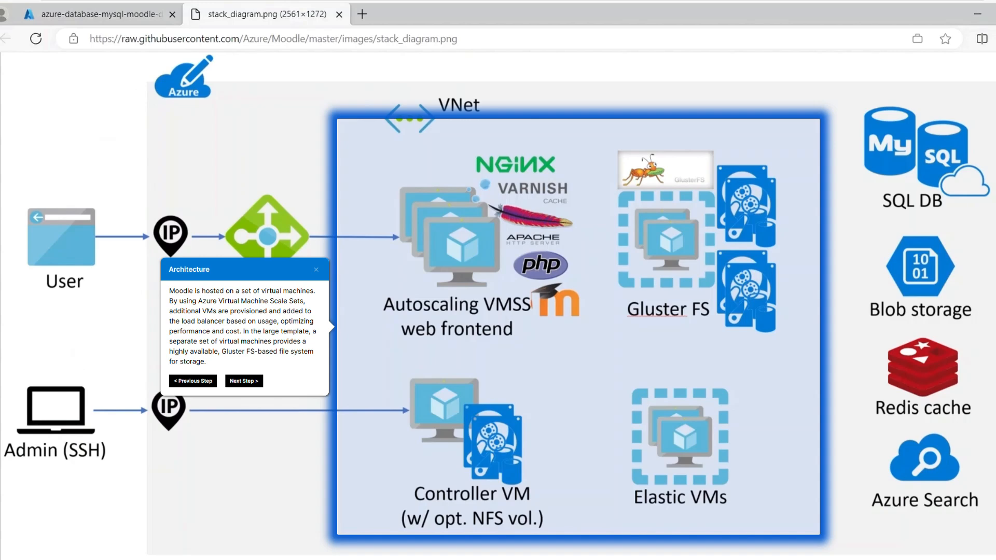
mouse_move(317, 473)
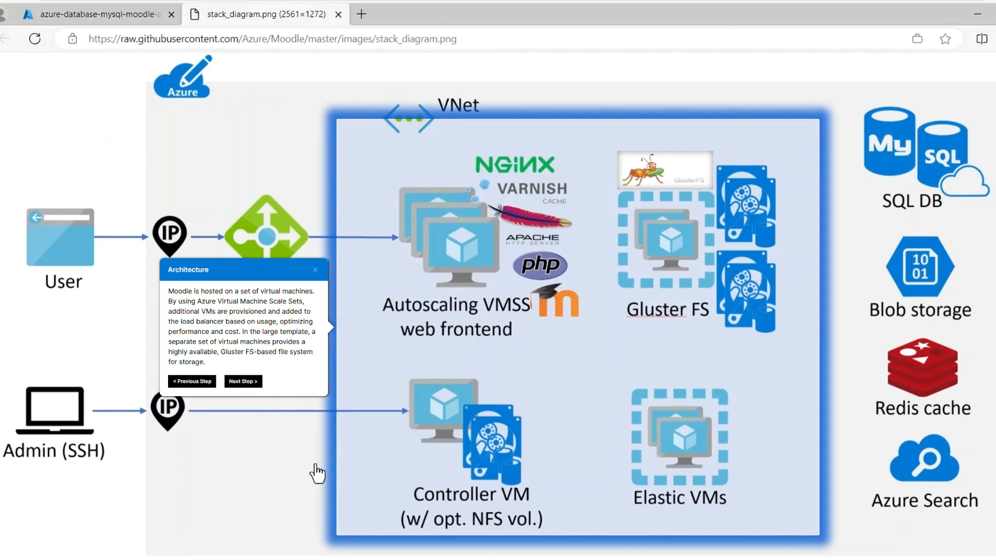
Advance the architecture callout to the data tier: MySQL, Redis cache and Azure Search.
left_click(242, 380)
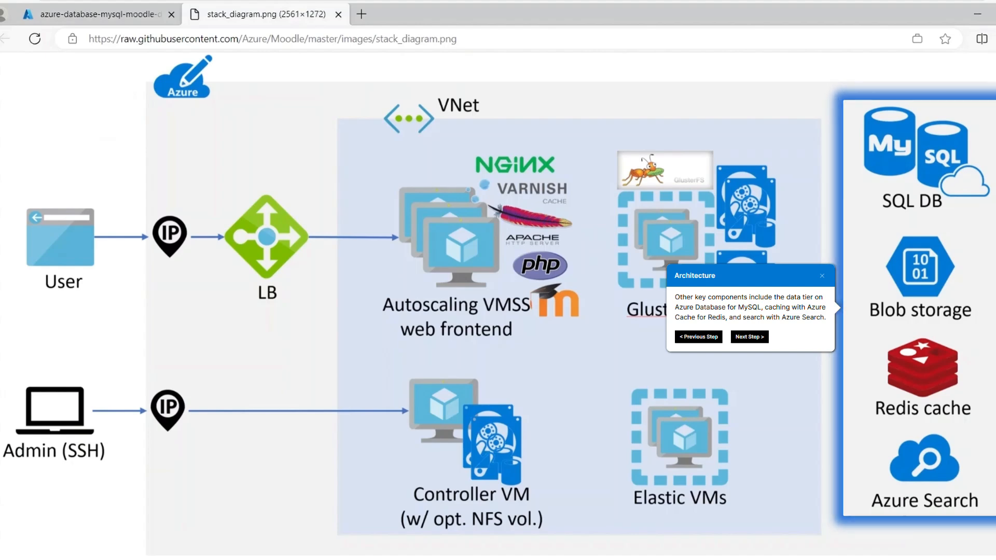
mouse_move(781, 358)
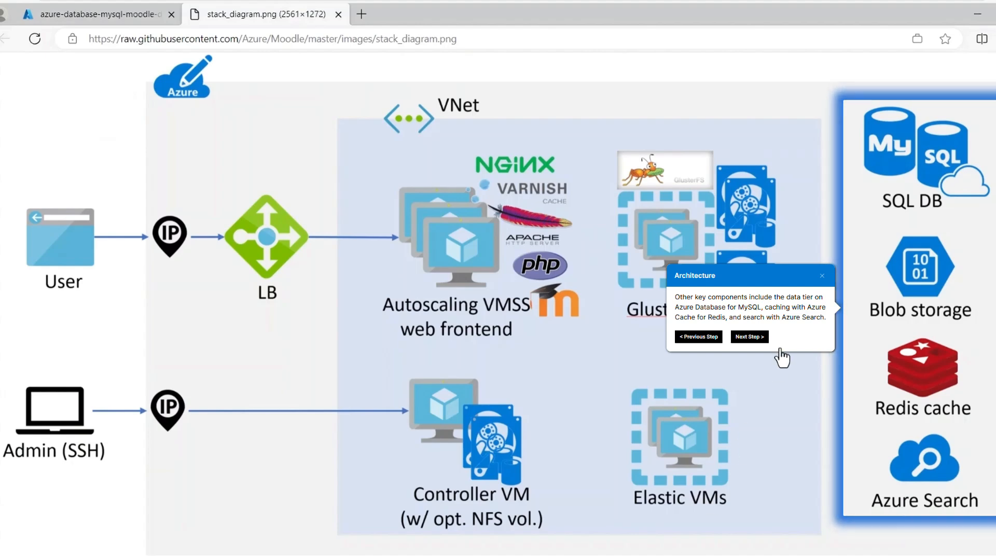